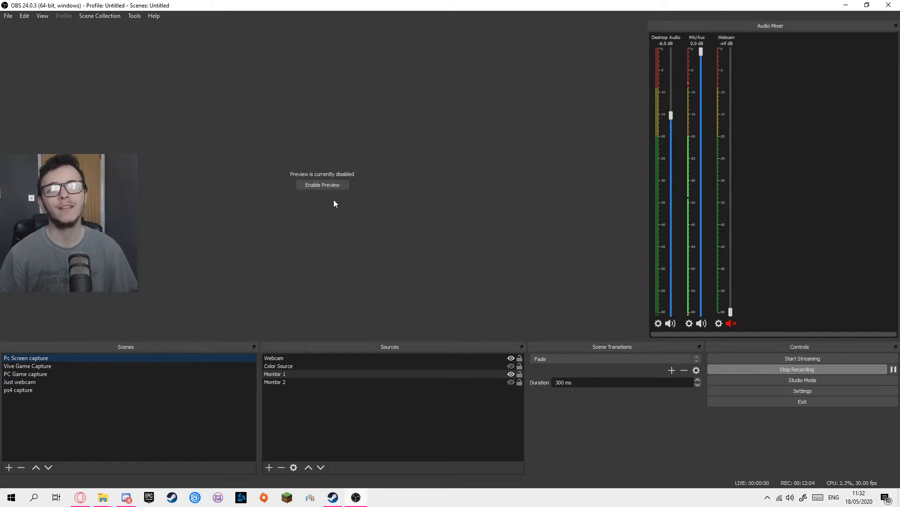
pyautogui.moveTo(522, 214)
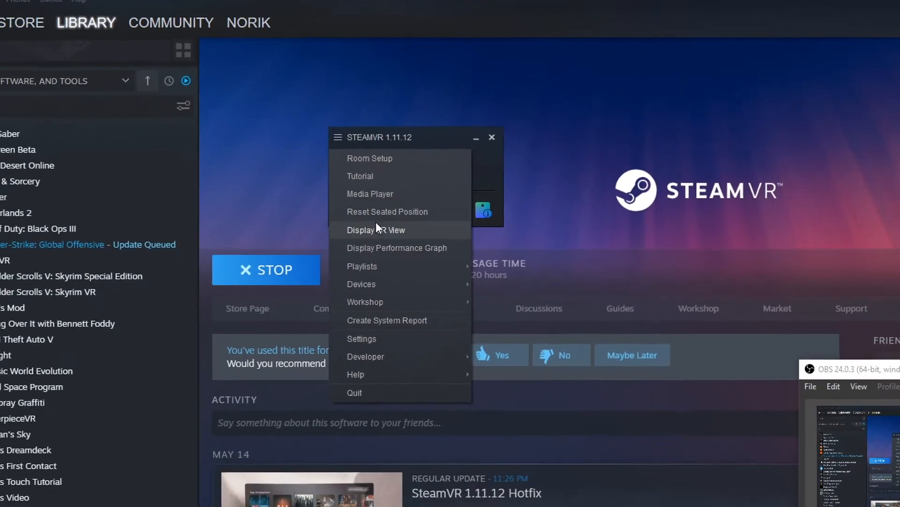
# - Display the VR View window showing the headset scene, then bring up the plugin's GitHub release page
pyautogui.click(375, 230)
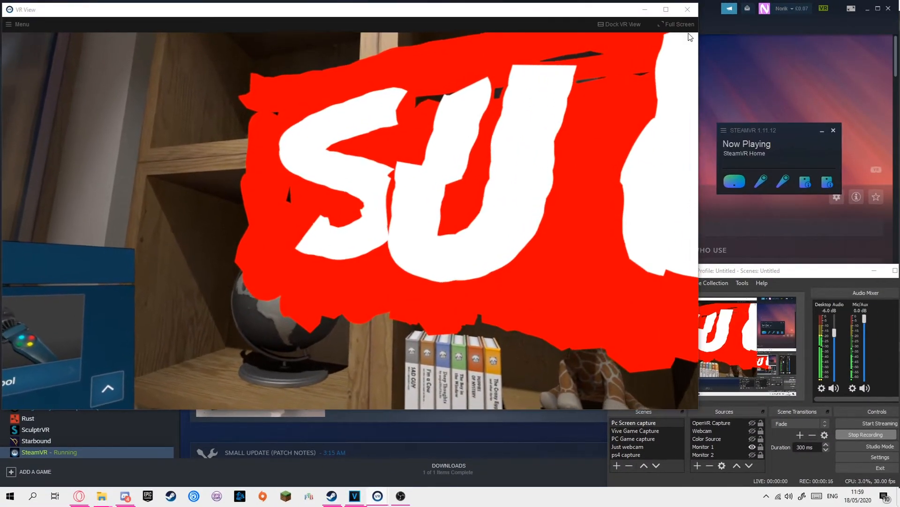
pyautogui.click(675, 25)
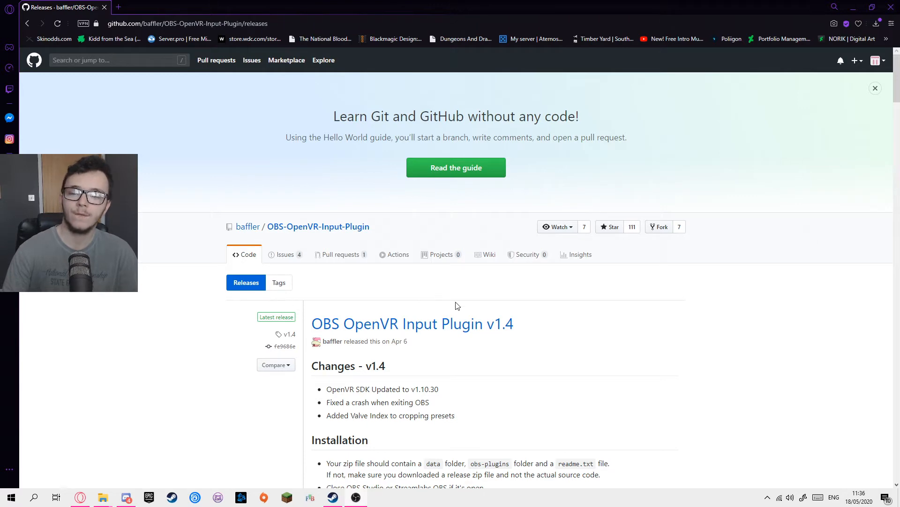
# - Scroll past the v1.4 installation steps to the release's downloadable plugin zip under Assets
pyautogui.scroll(-3)
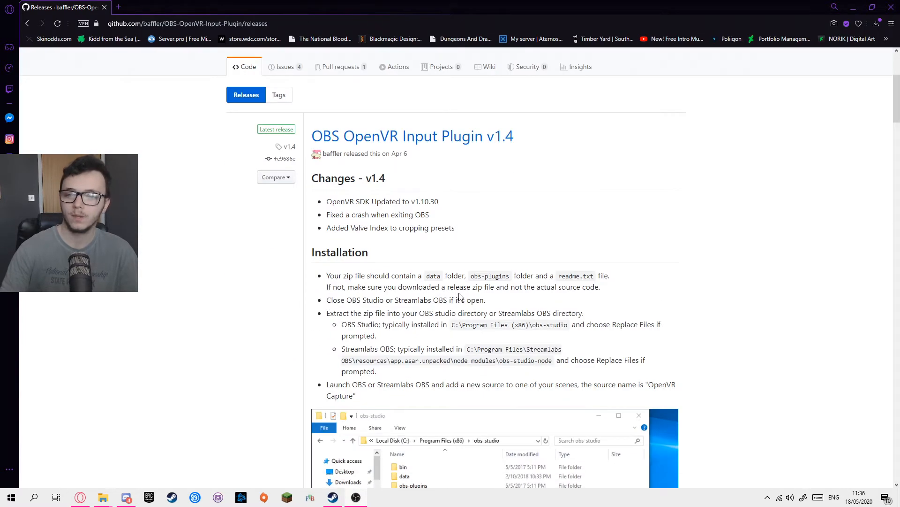
pyautogui.scroll(-3)
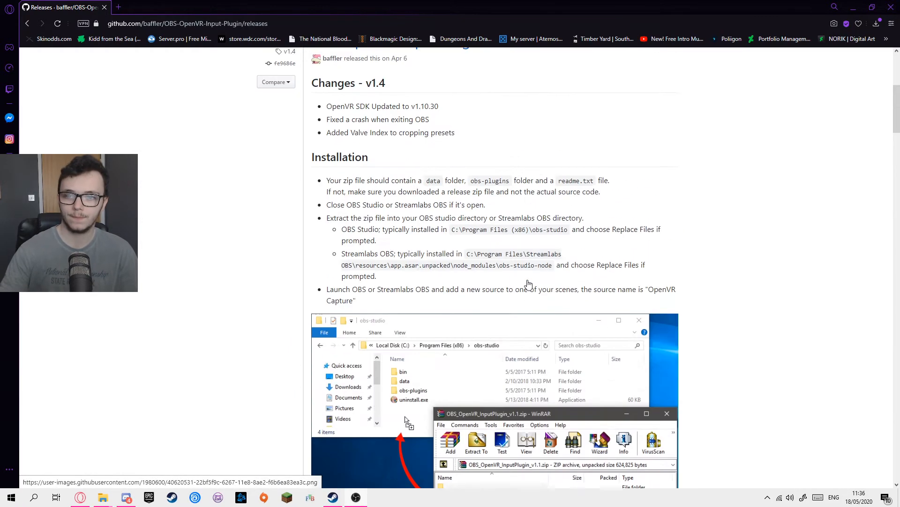
pyautogui.scroll(-3)
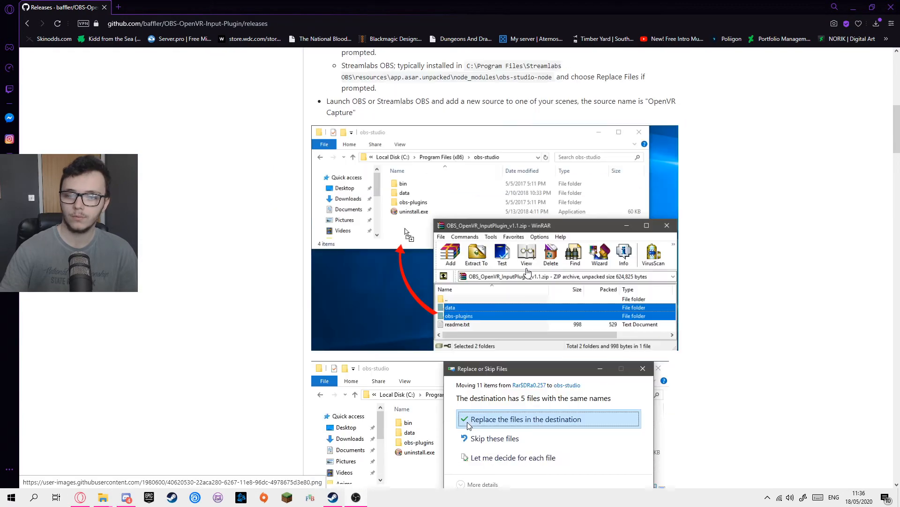
pyautogui.scroll(-3)
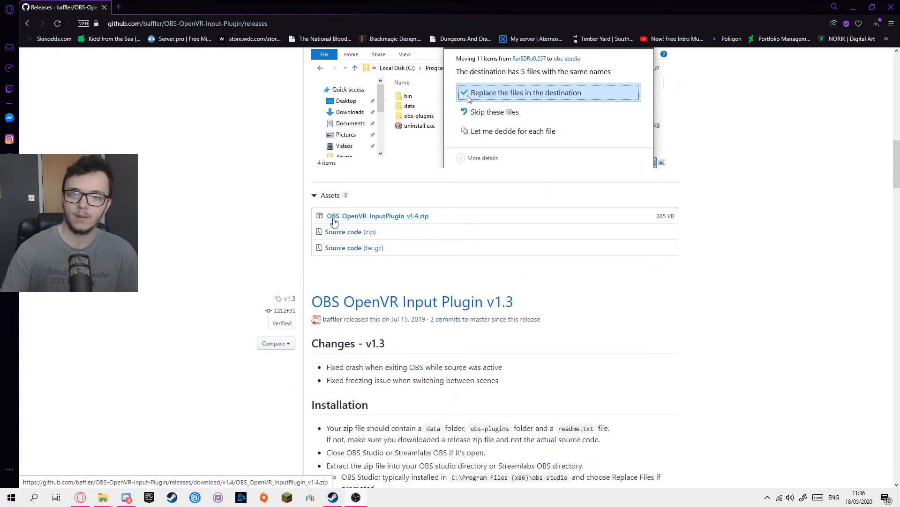
pyautogui.moveTo(400, 223)
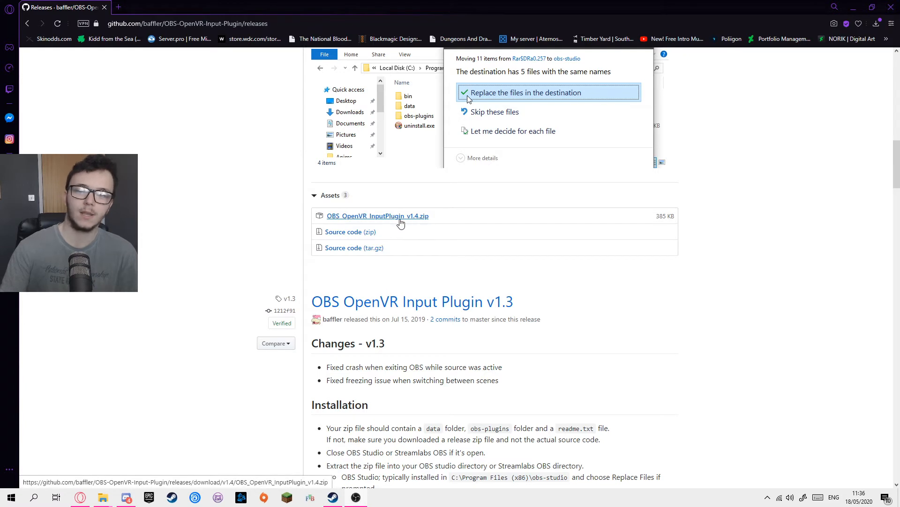
pyautogui.moveTo(419, 227)
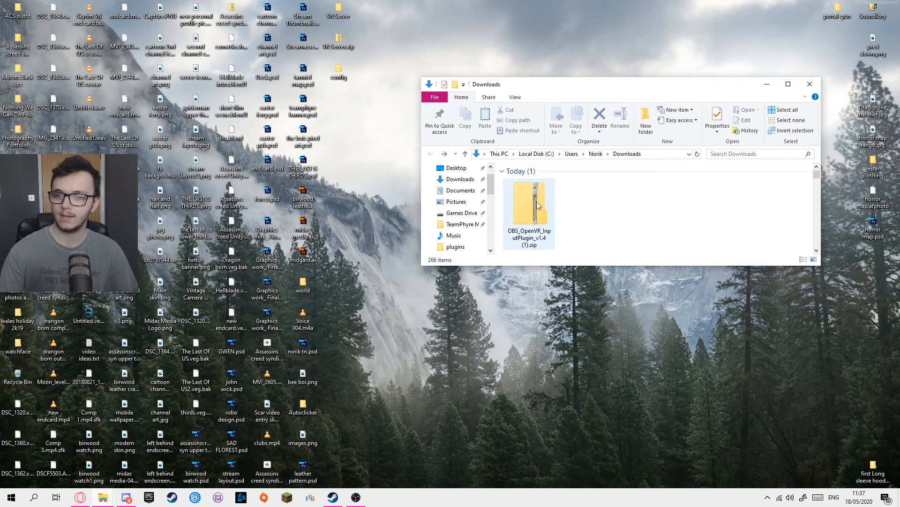
# - View the downloaded v1.4 plugin zip's contents and, in a second window, the Local Disk (C:) drive
pyautogui.doubleClick(529, 203)
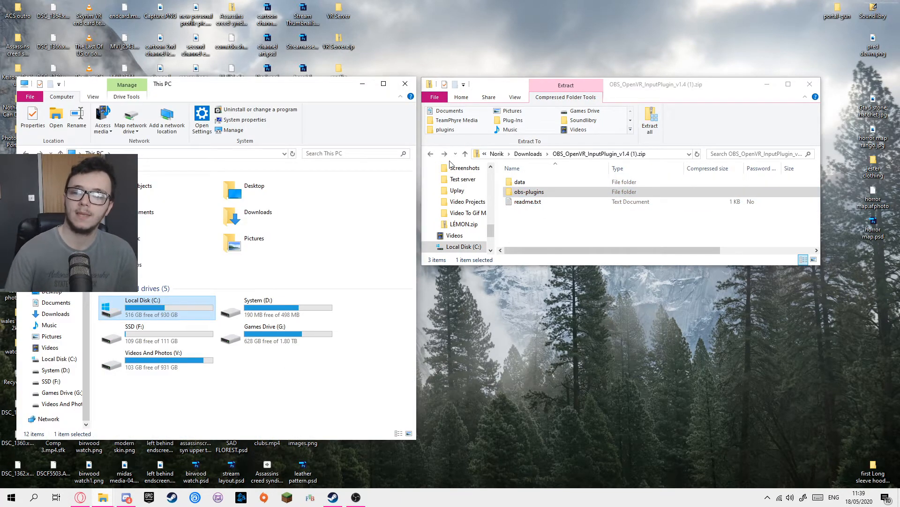
pyautogui.click(529, 191)
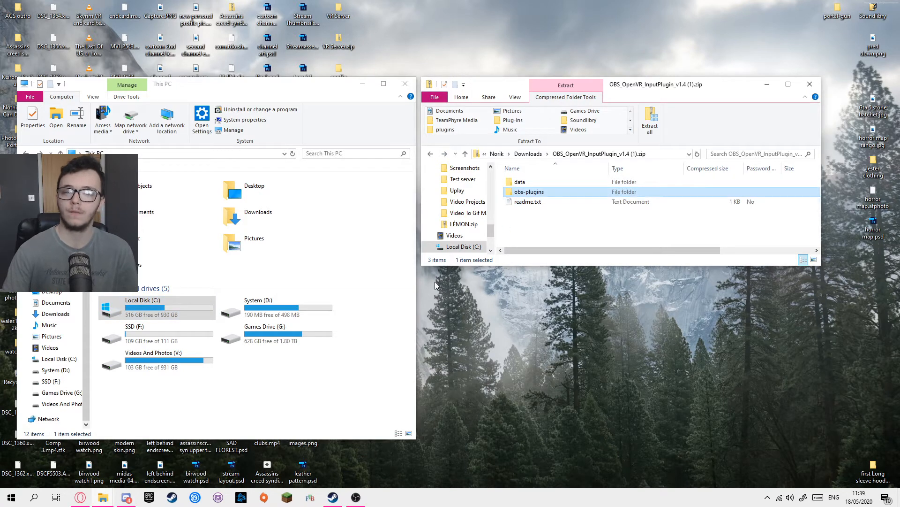
pyautogui.moveTo(377, 340)
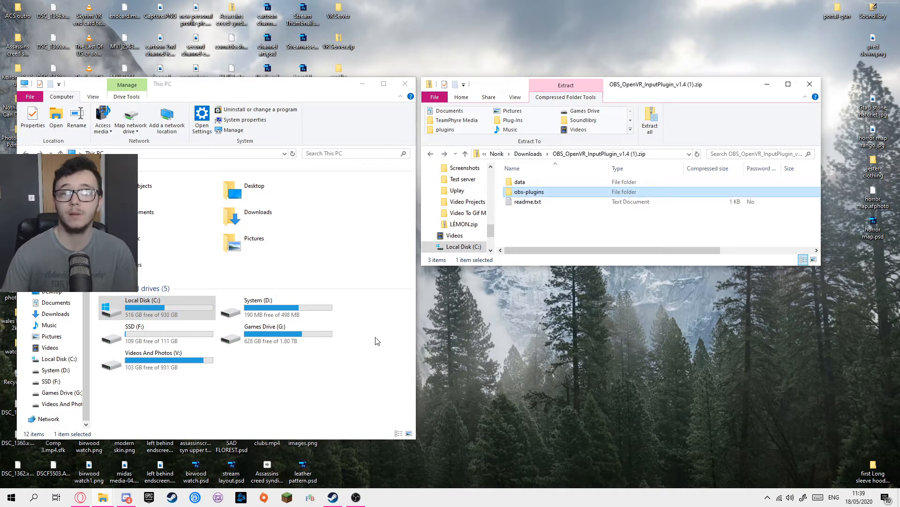
pyautogui.moveTo(374, 338)
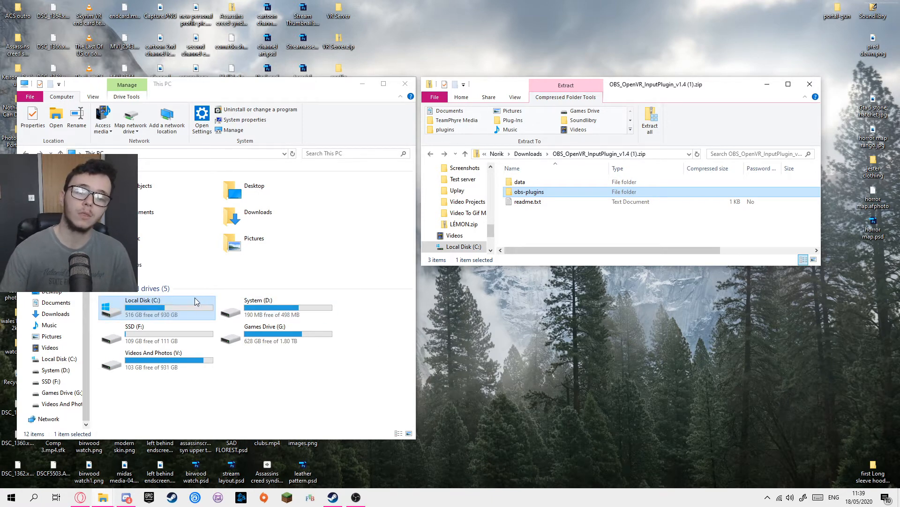
pyautogui.doubleClick(156, 303)
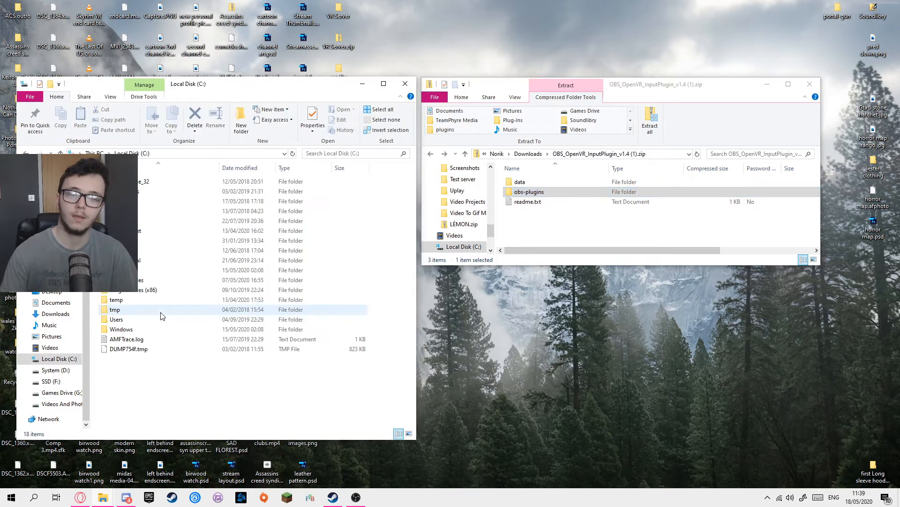
pyautogui.moveTo(151, 300)
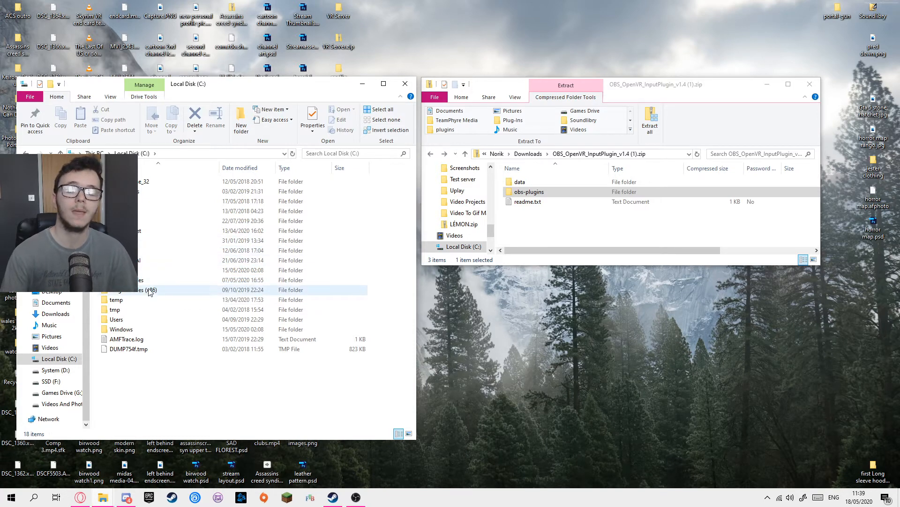
pyautogui.moveTo(149, 290)
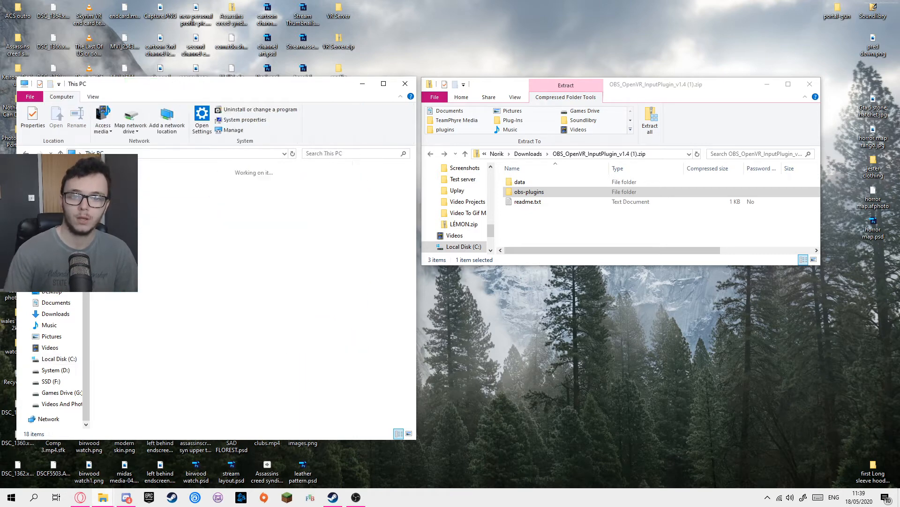
# - Navigate the second window to C:\Program Files\obs-studio
pyautogui.click(59, 358)
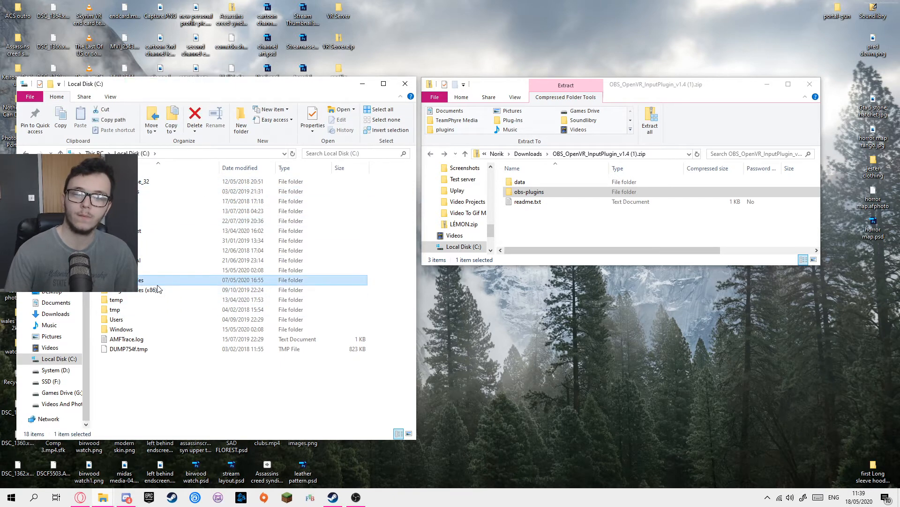
pyautogui.click(159, 289)
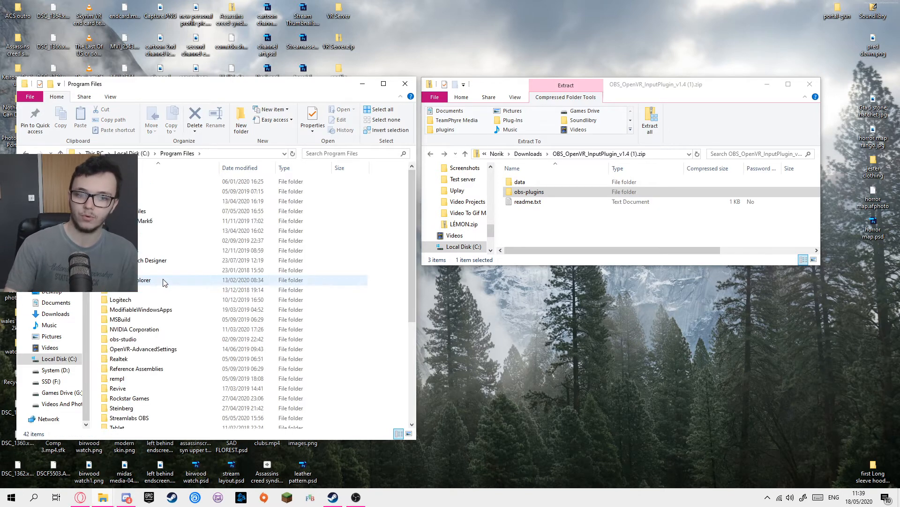
pyautogui.click(123, 339)
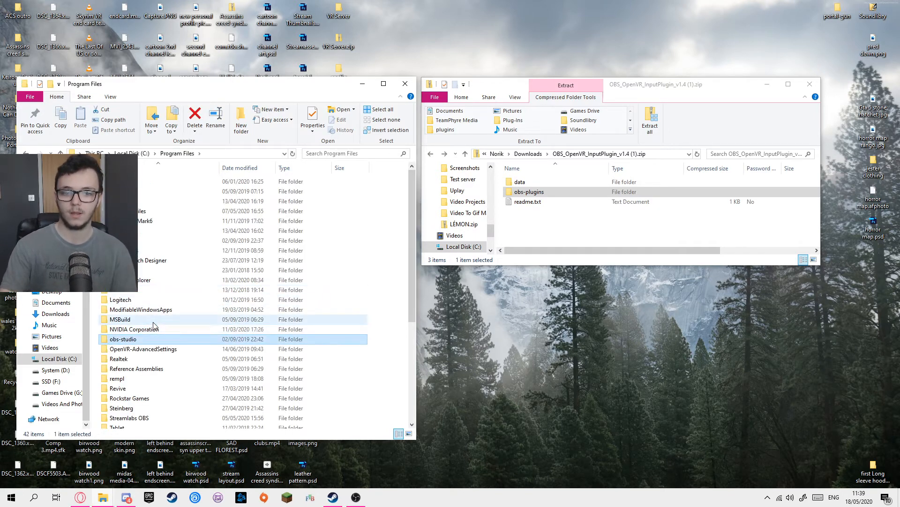
pyautogui.click(124, 339)
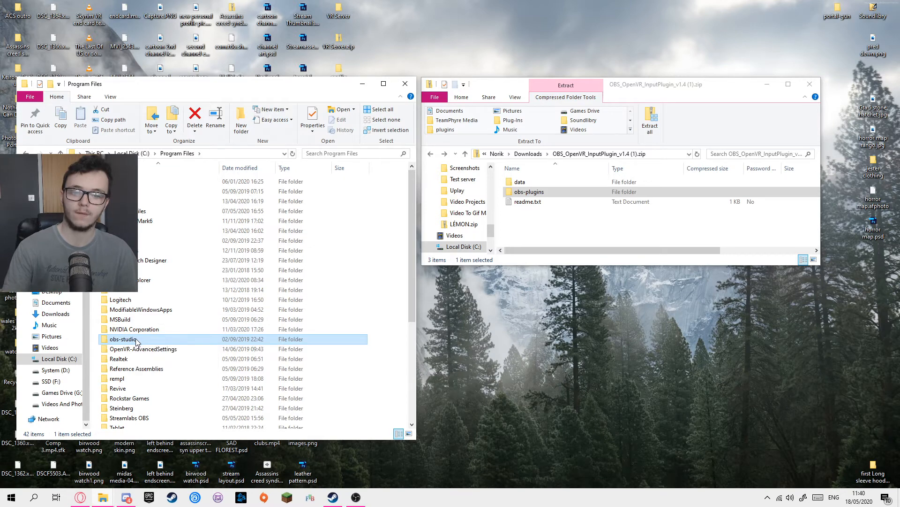
pyautogui.doubleClick(124, 339)
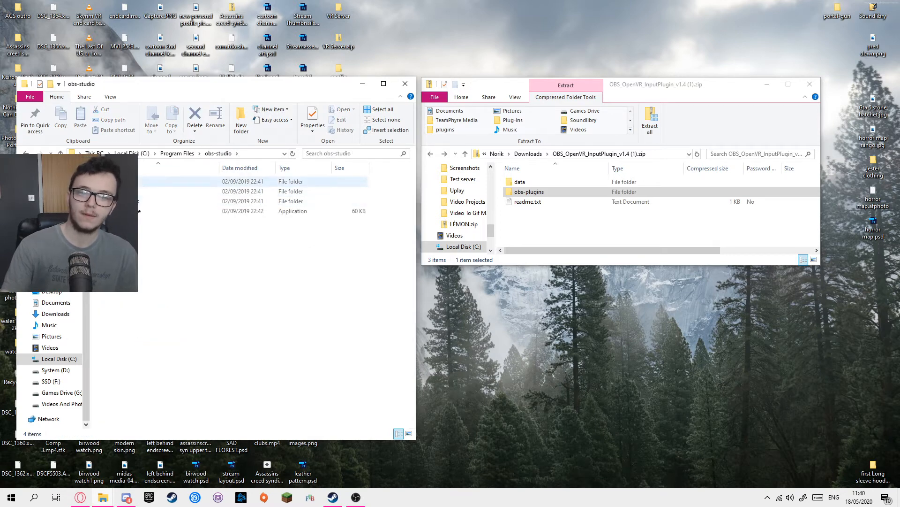
# - Copy the plugin's data and obs-plugins folders from the zip into obs-studio
pyautogui.click(231, 210)
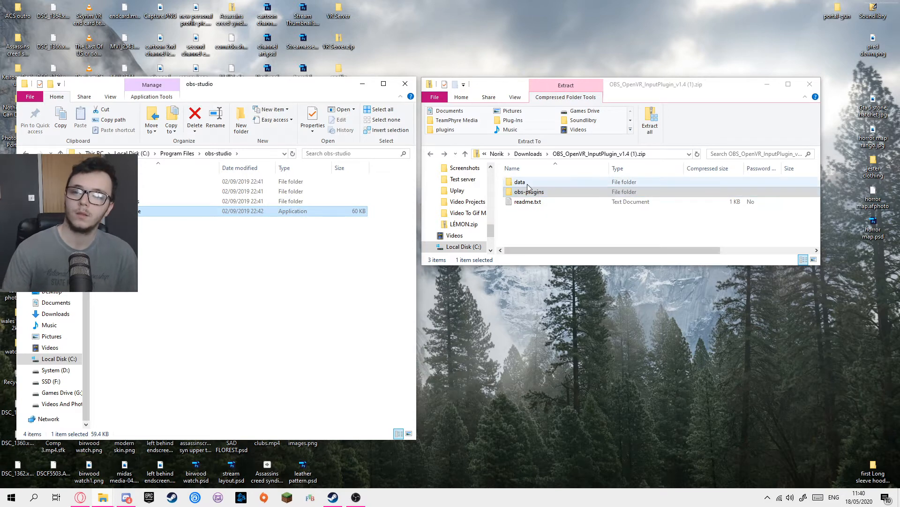
pyautogui.click(520, 182)
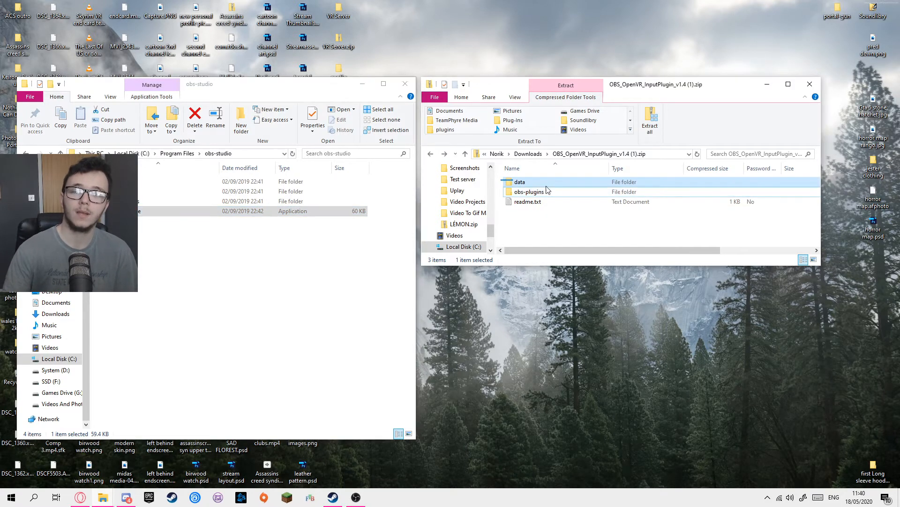
pyautogui.moveTo(520, 187); pyautogui.dragTo(355, 232)
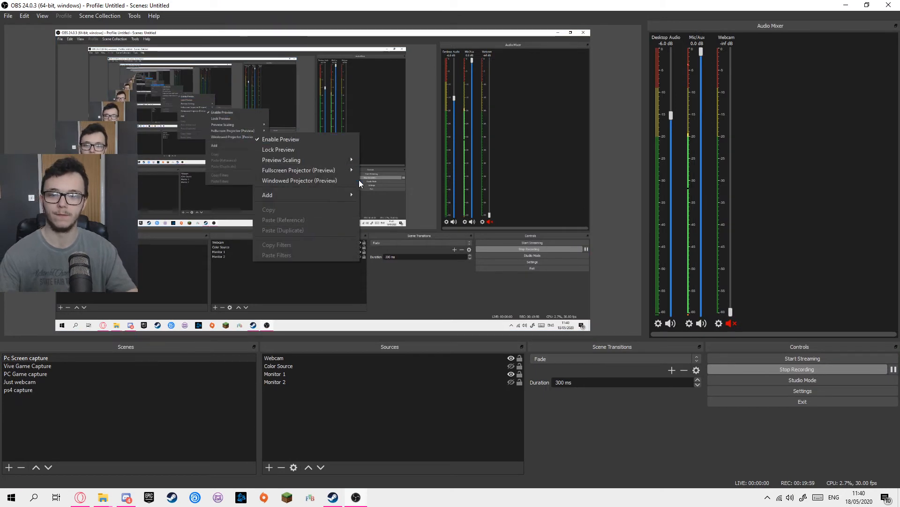
# - Disable the OBS preview and start adding a new source of type OpenVR Capture
pyautogui.click(281, 139)
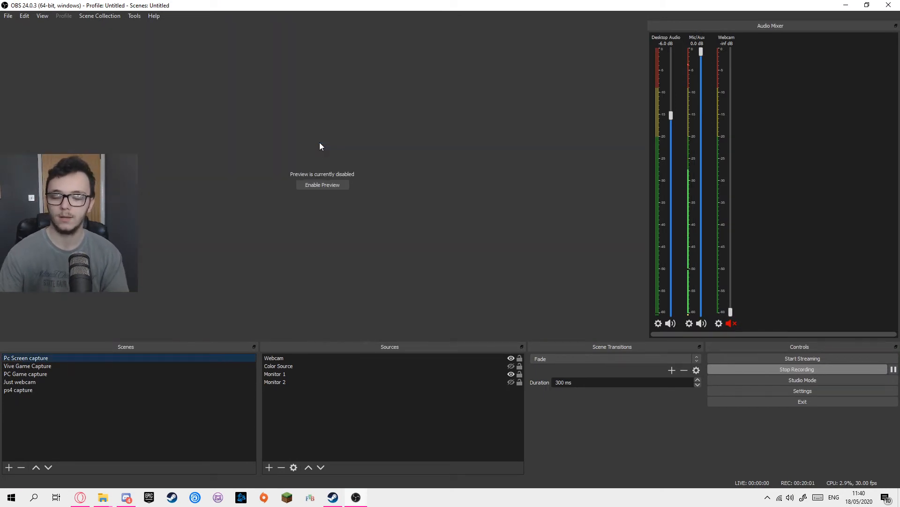
pyautogui.click(274, 358)
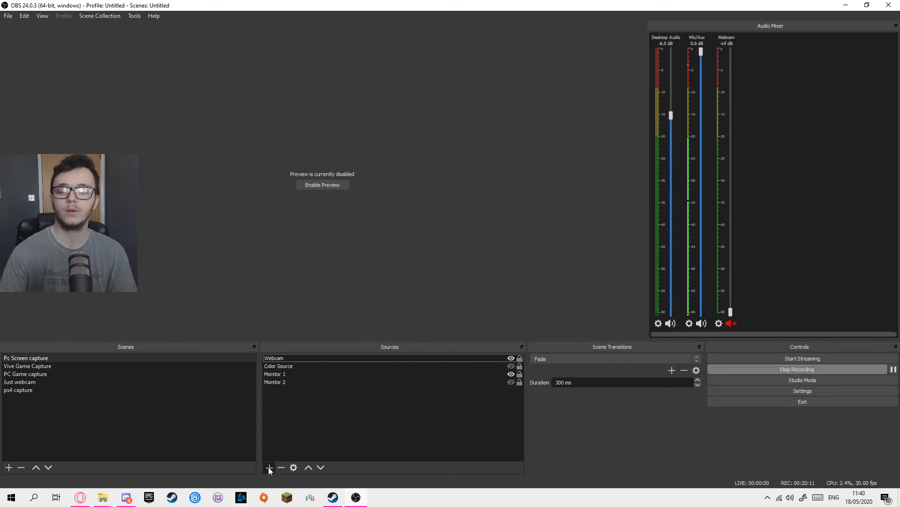
pyautogui.click(269, 467)
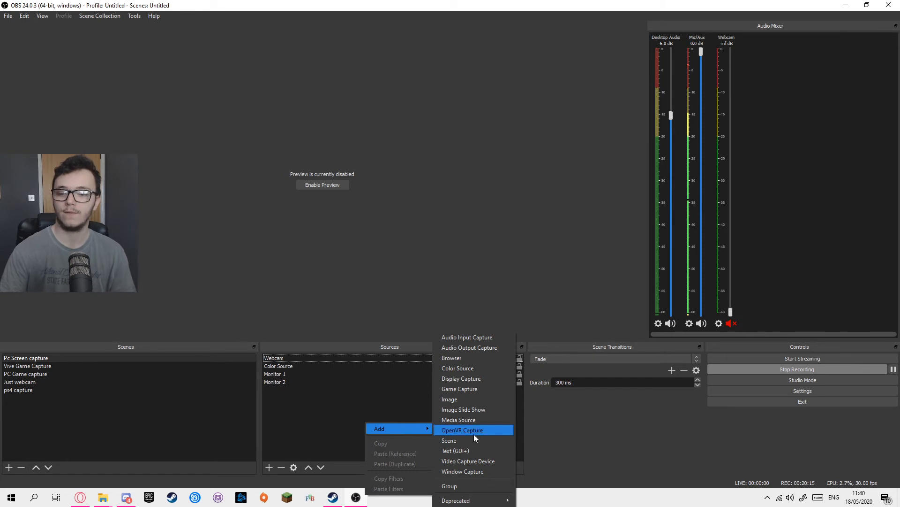
pyautogui.click(461, 430)
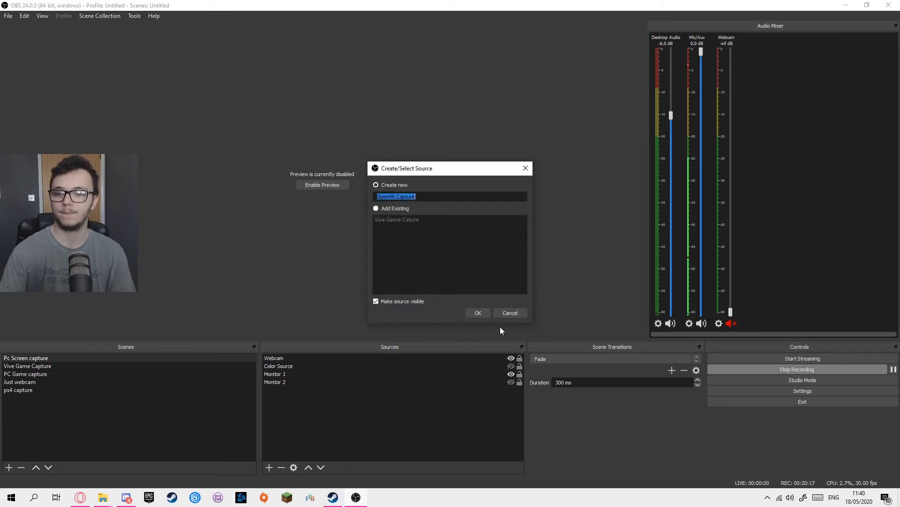
# - Create the OpenVR Capture source with its default name, choose a headset crop preset and accept its properties
pyautogui.click(477, 313)
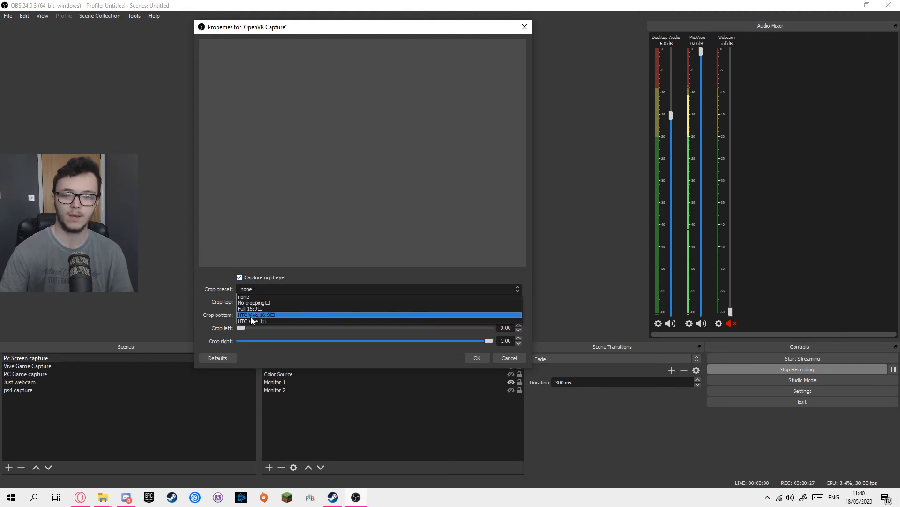
pyautogui.click(243, 296)
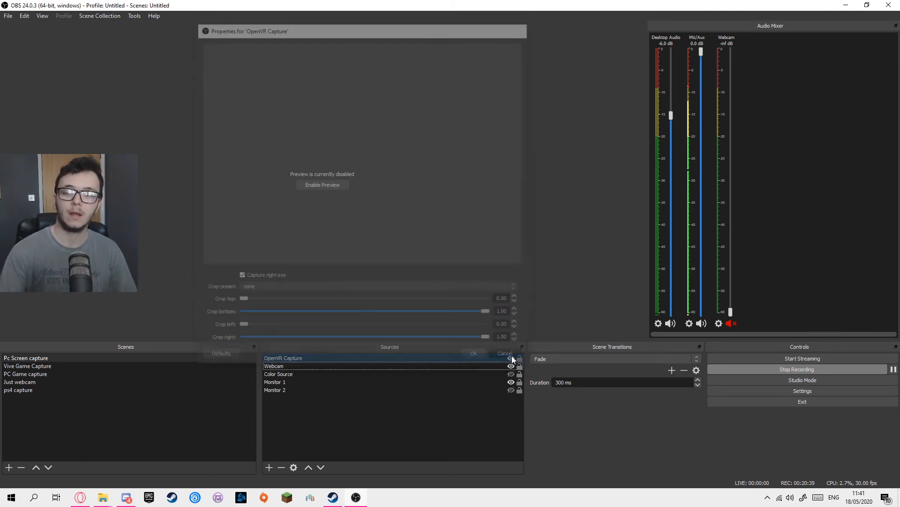
pyautogui.click(505, 353)
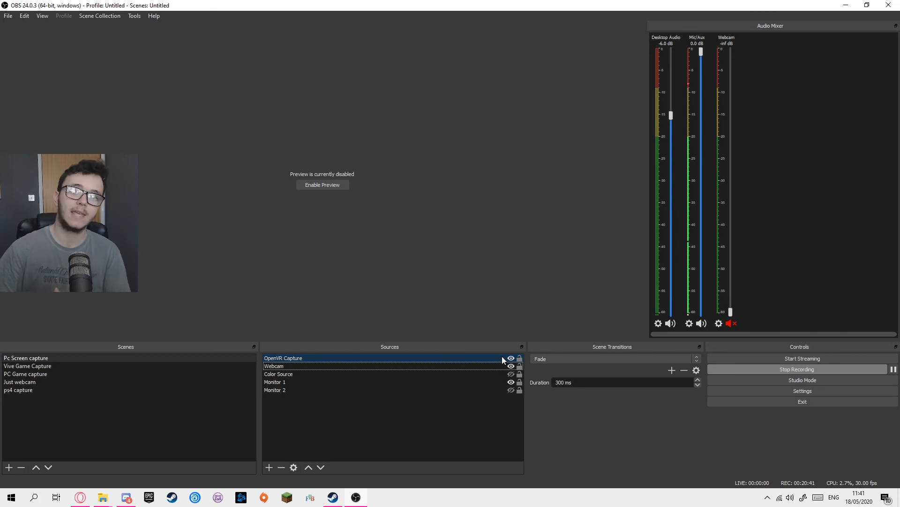